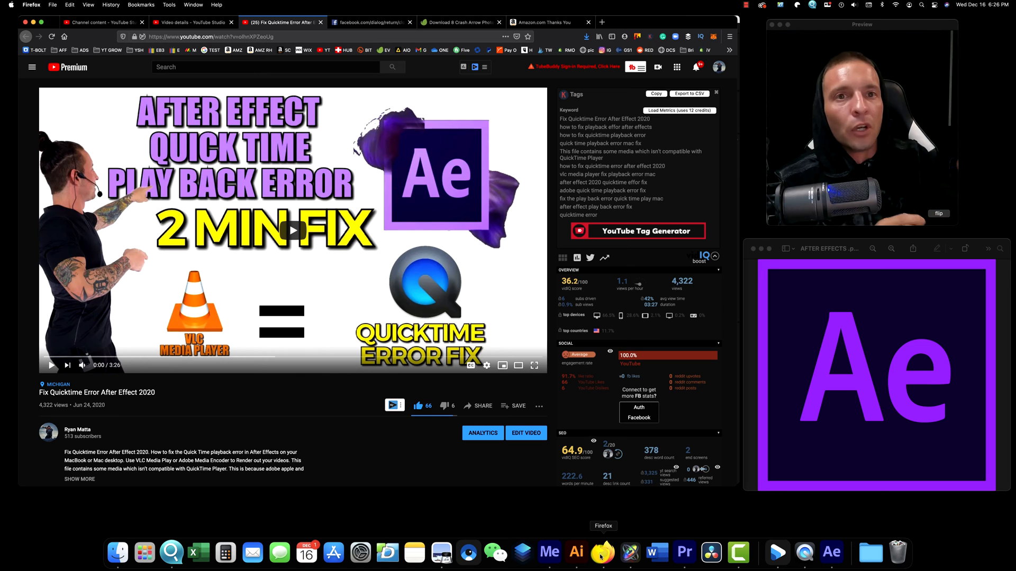
Switch from the Firefox YouTube page to the After Effects lower-thirds project
click(832, 552)
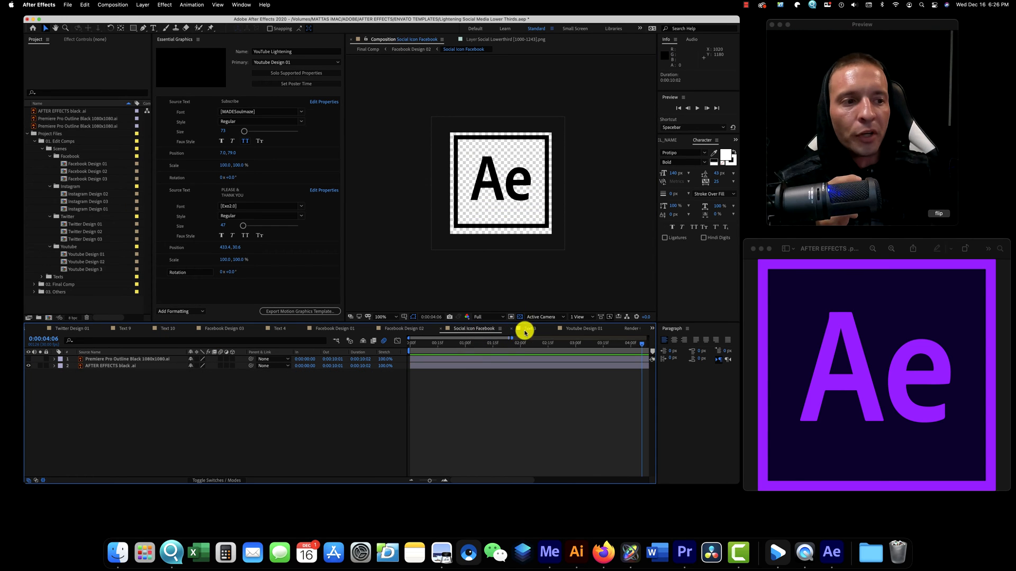
Queue the Facebook Design 03 composition alongside Youtube Design 01 for lossless .mov rendering
click(165, 328)
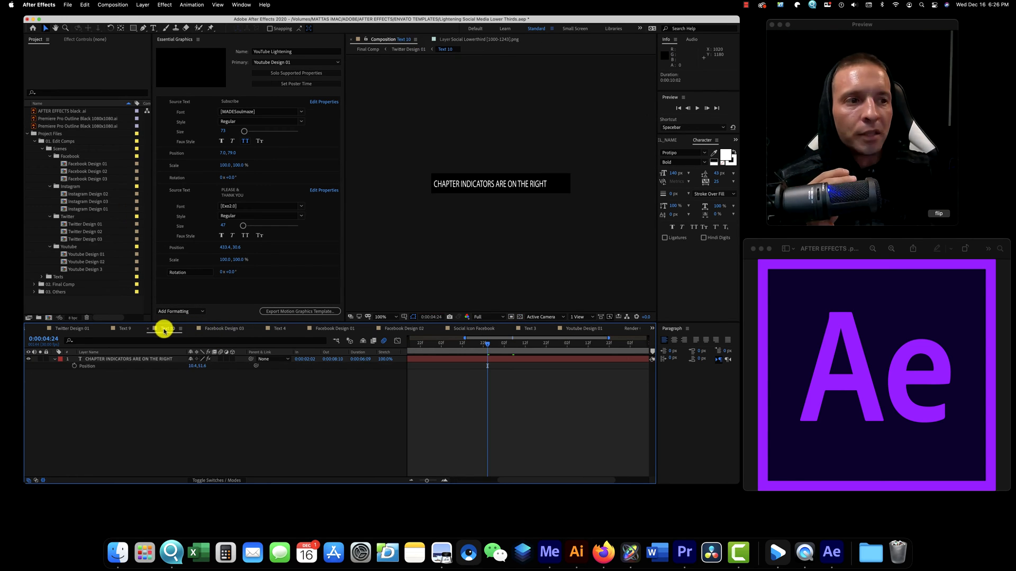
click(223, 328)
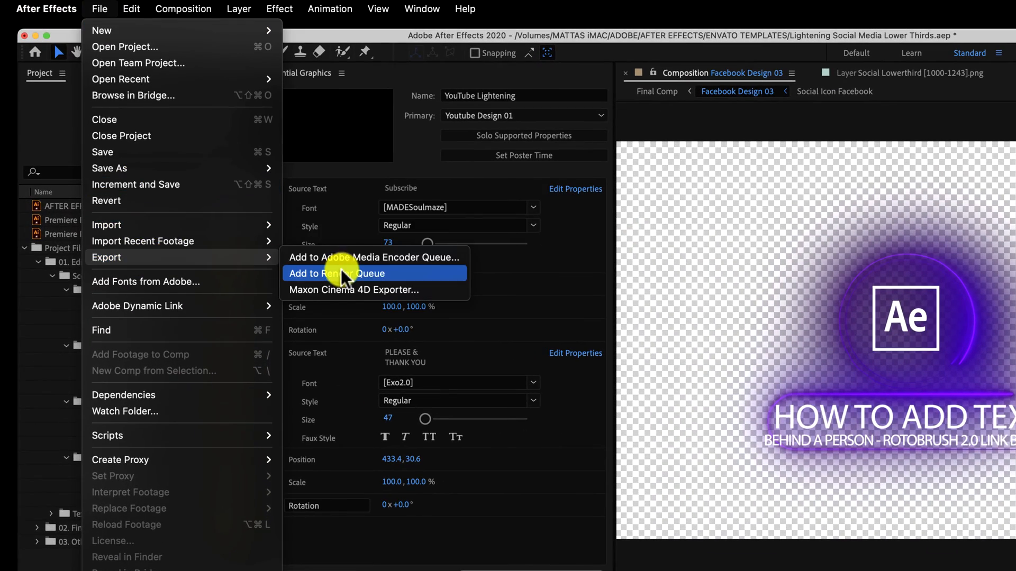
click(339, 273)
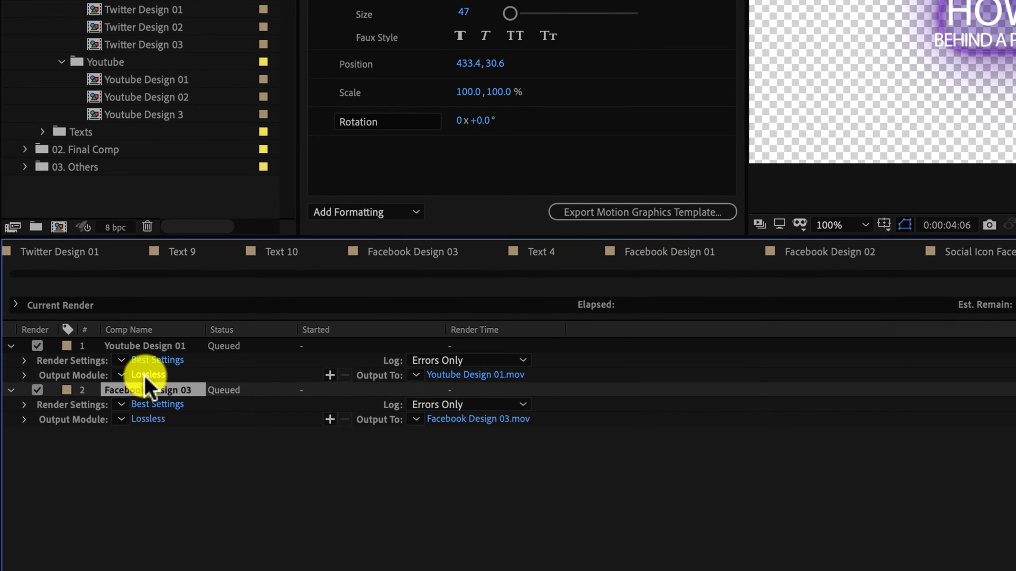
Set the Lossless output module's channels to RGB + Alpha and reach its QuickTime codec options
click(147, 374)
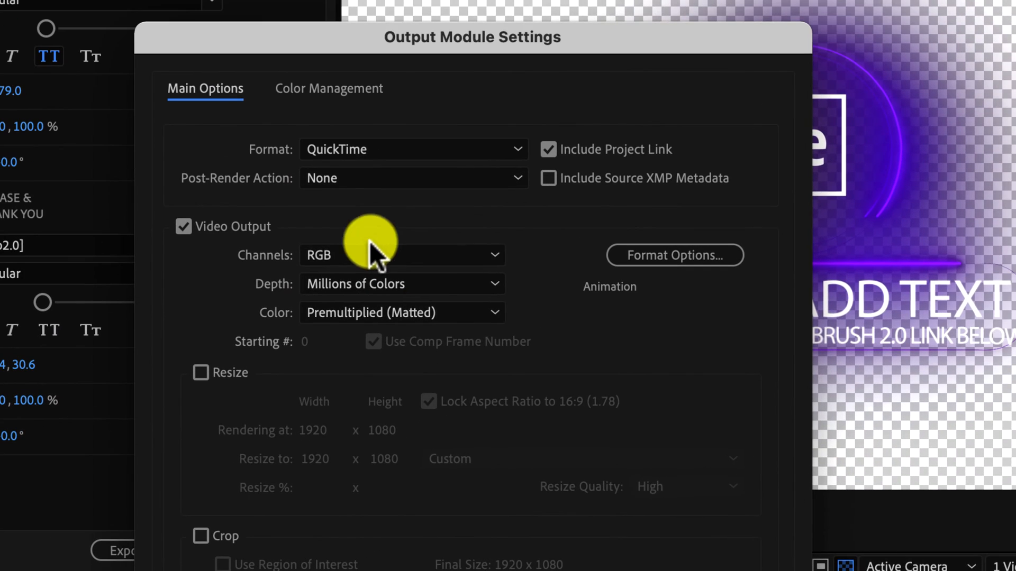
click(400, 255)
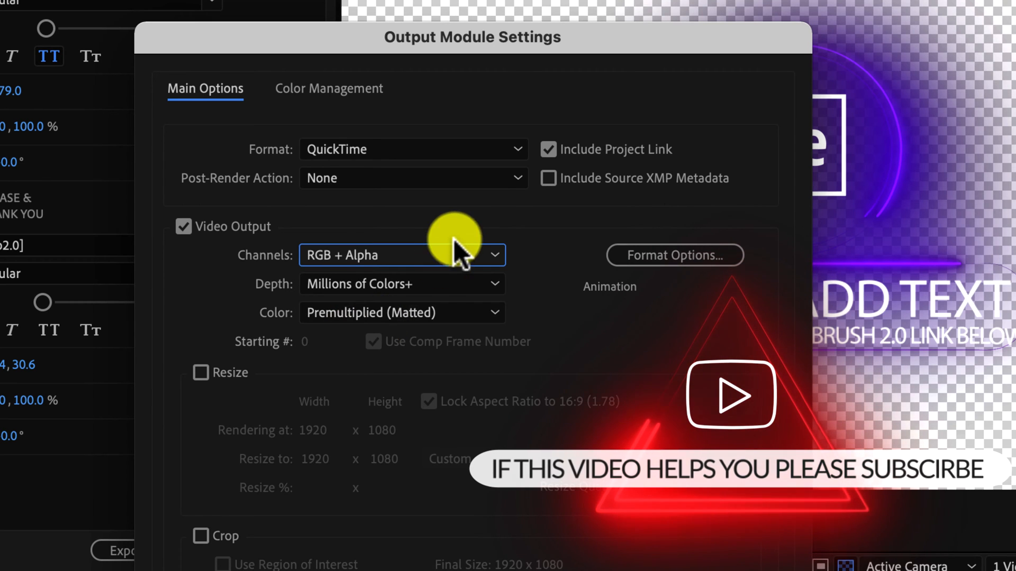
click(674, 255)
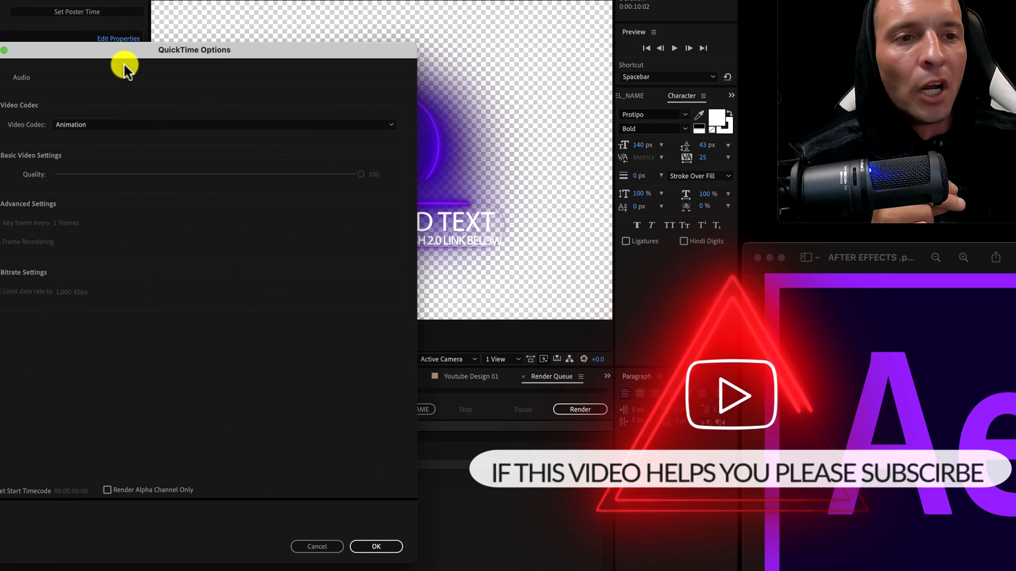
List the QuickTime video codecs, with Apple ProRes 4444 available instead of Animation
click(223, 125)
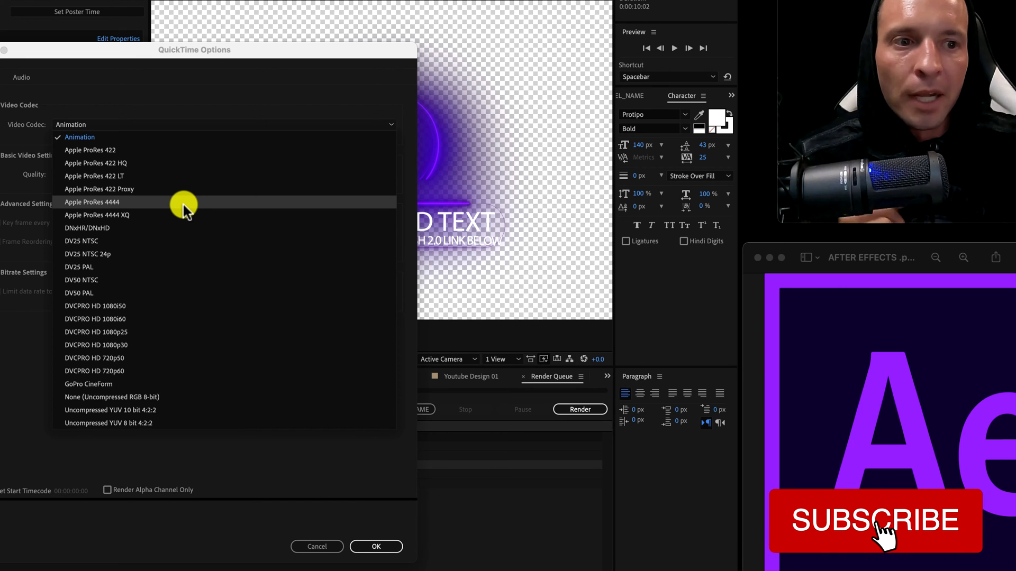
mouse_move(184, 414)
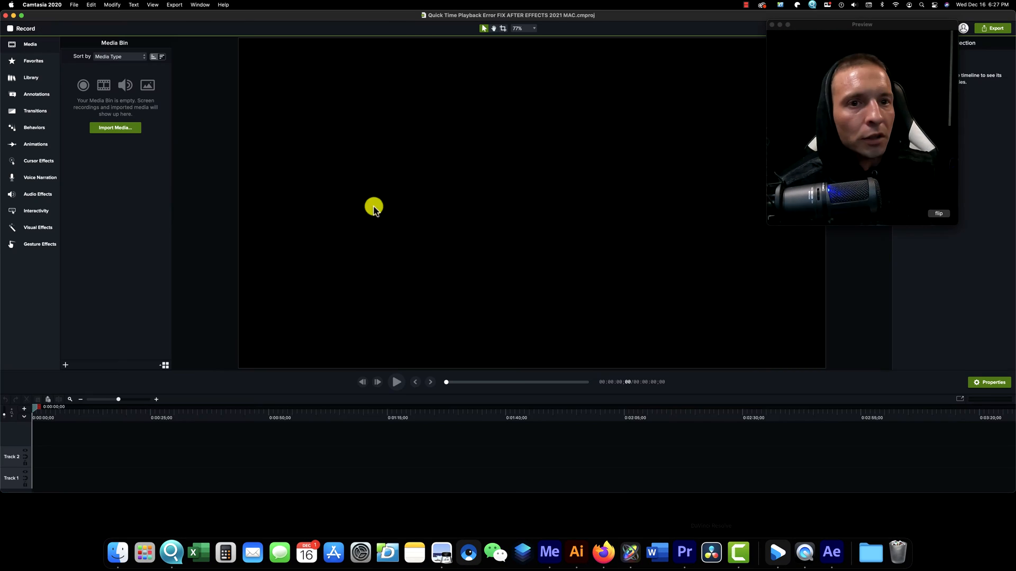
mouse_move(528, 215)
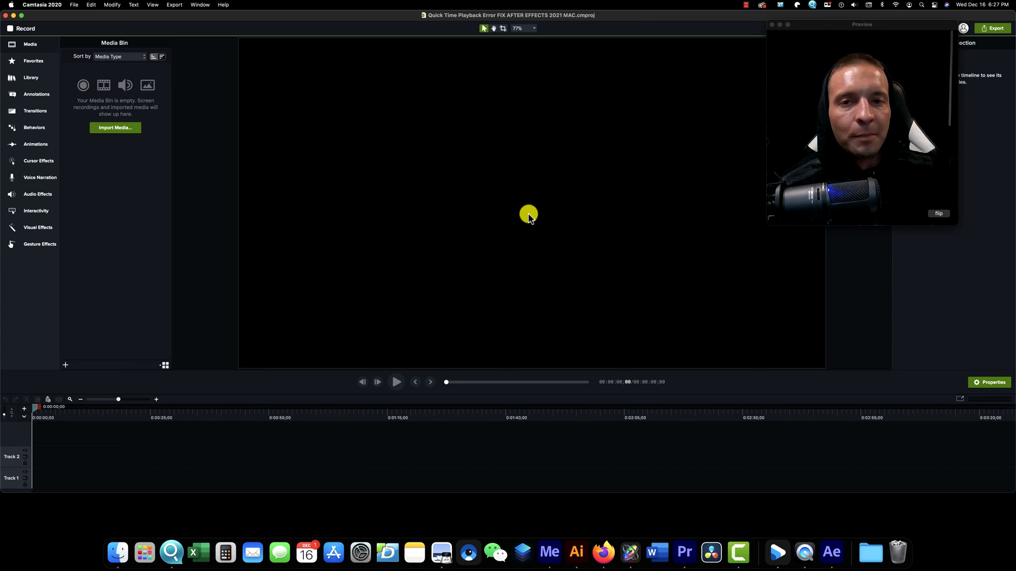
Import Twitter Design 02.mov from the LOWER THIRDS folder into Camtasia, which rejects it as unsupported
click(74, 4)
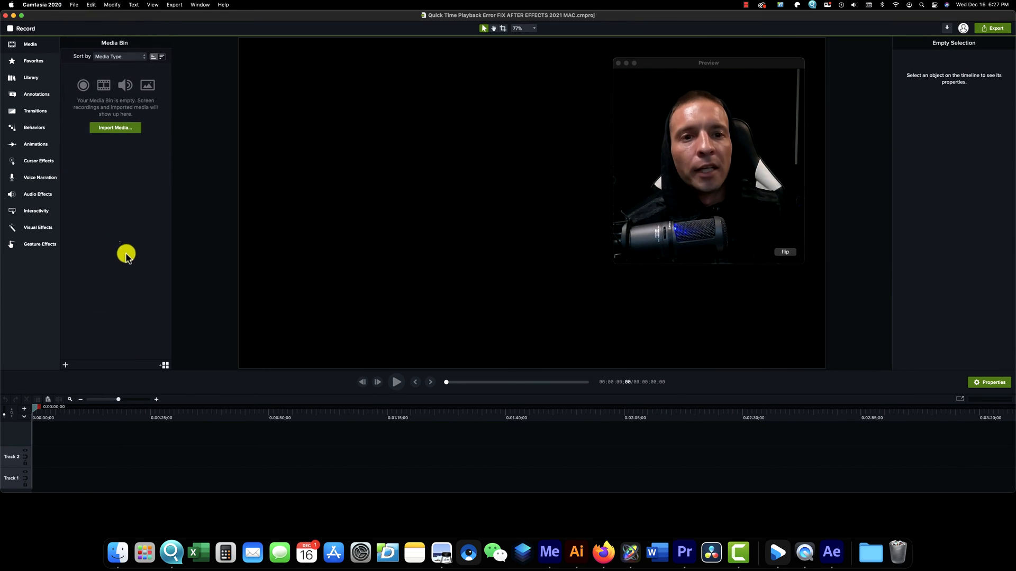
click(65, 365)
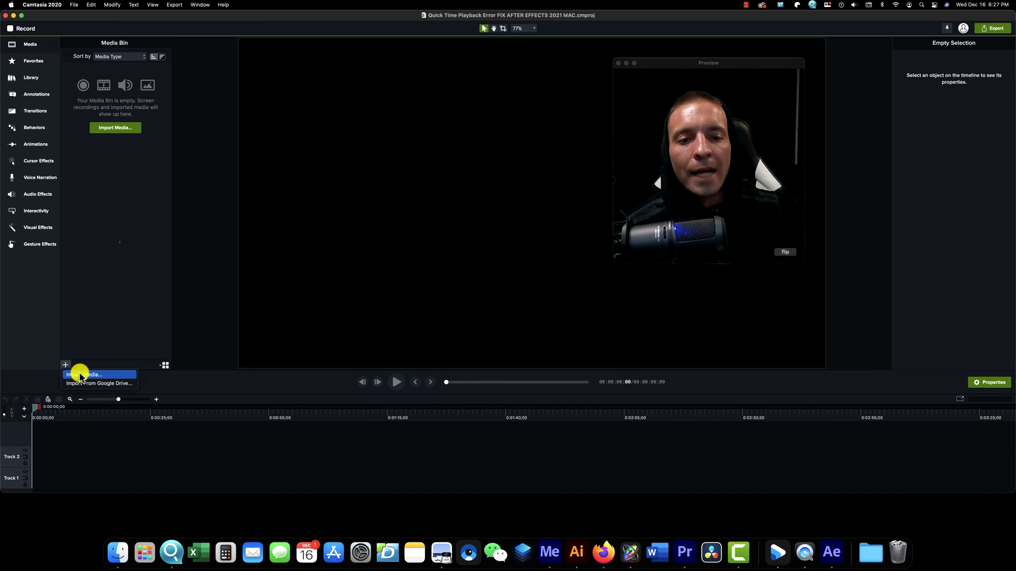
click(84, 375)
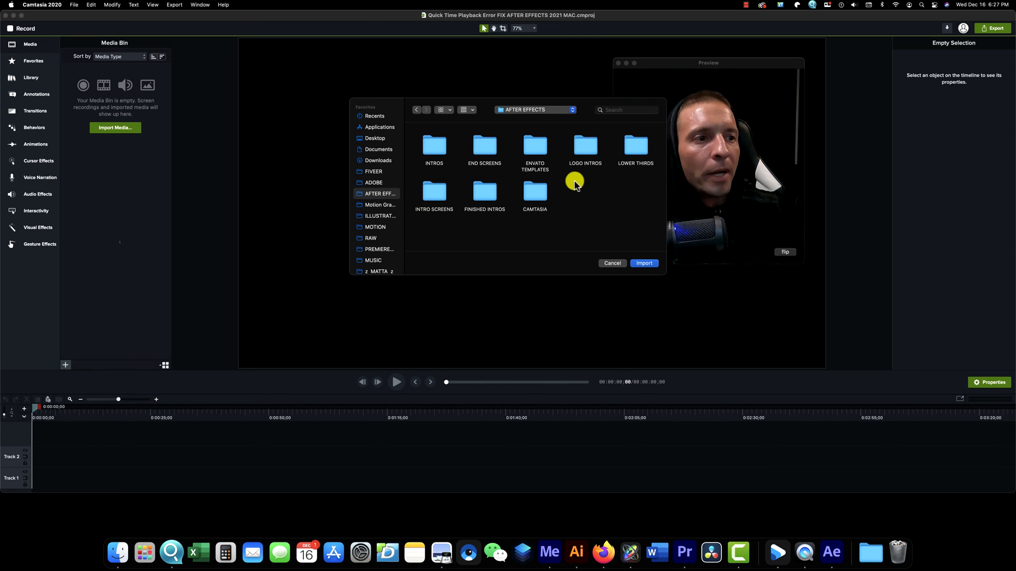
click(635, 149)
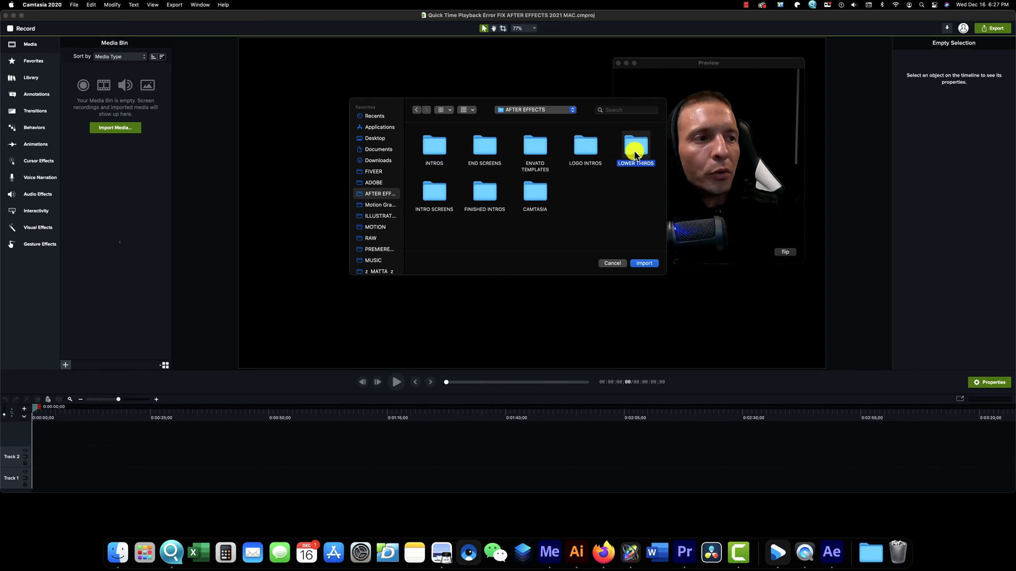
double_click(636, 145)
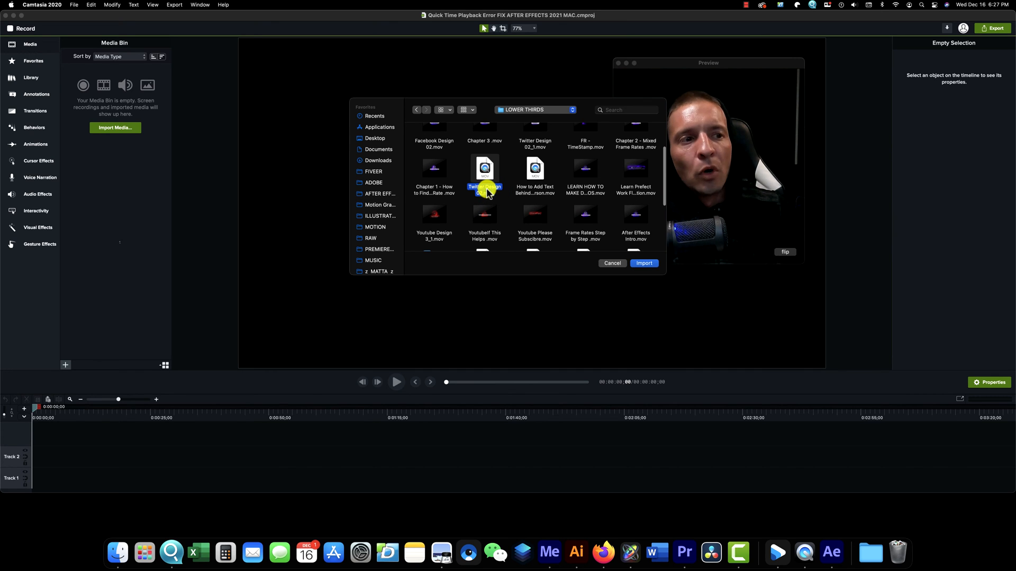
click(644, 264)
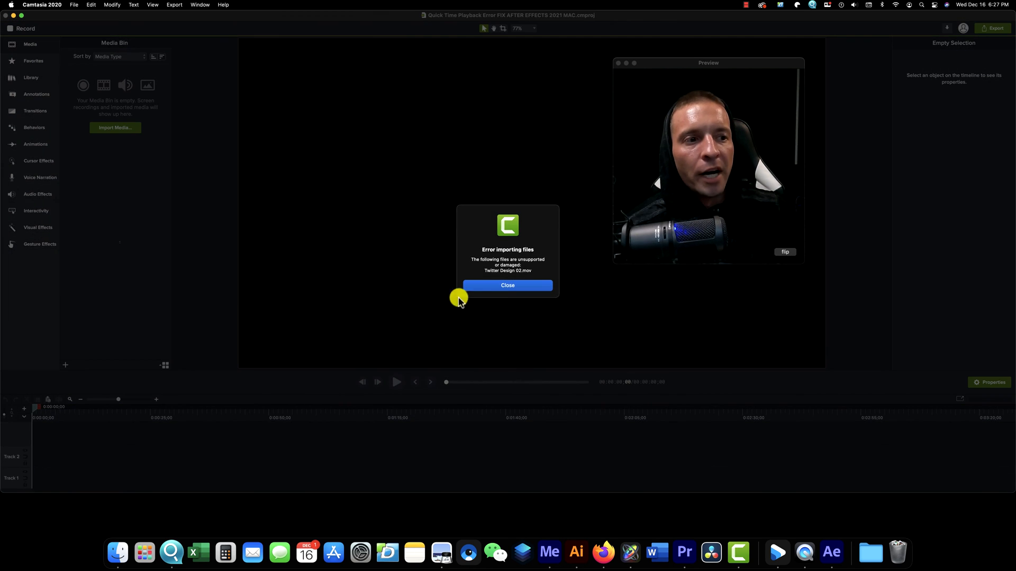
Twitter Design 02.mov fails to open in QuickTime Player, while LEARN HOW TO MAKE DOPE INTROS.mov opens
click(506, 285)
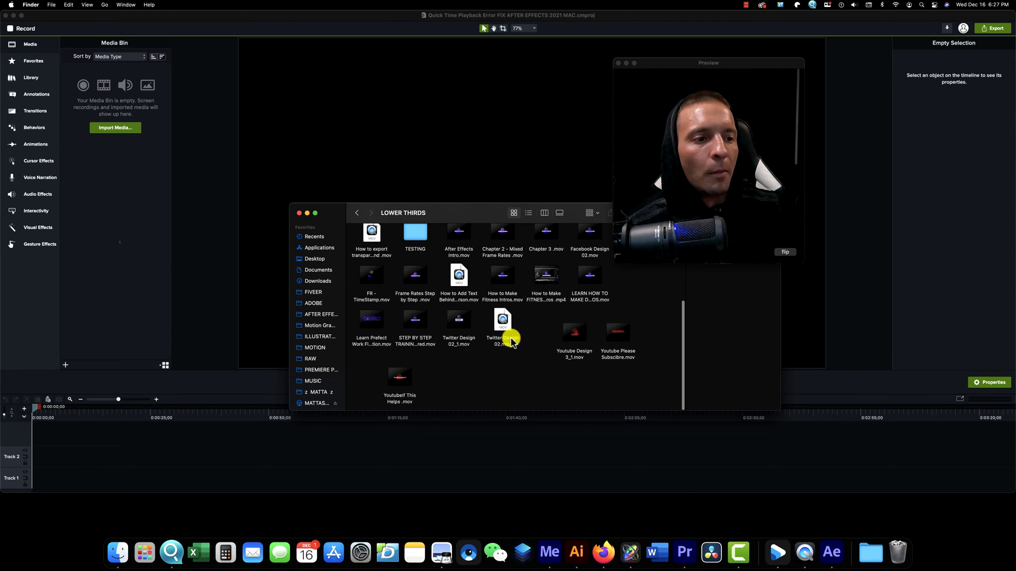
double_click(502, 321)
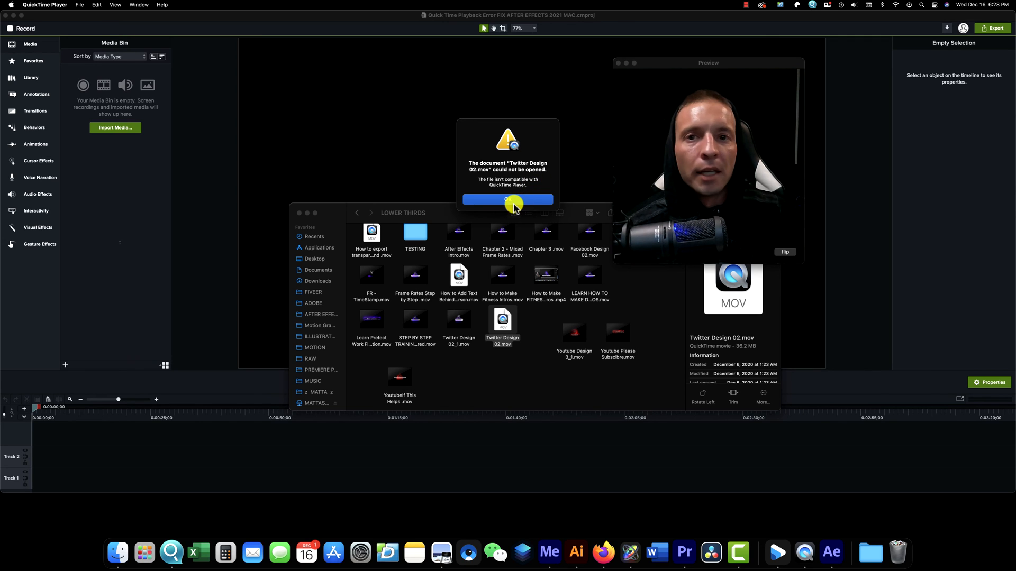
click(507, 200)
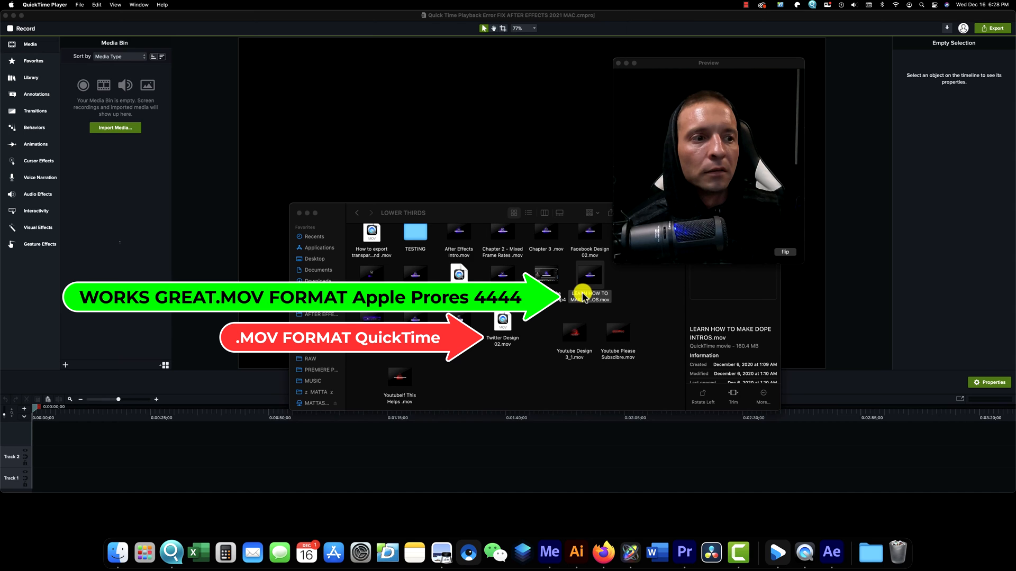
double_click(589, 273)
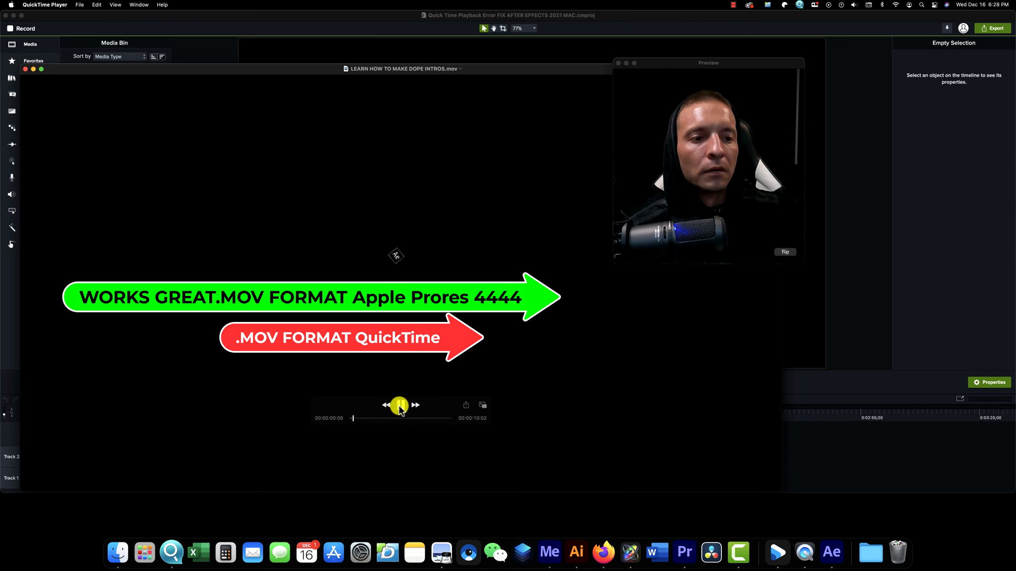